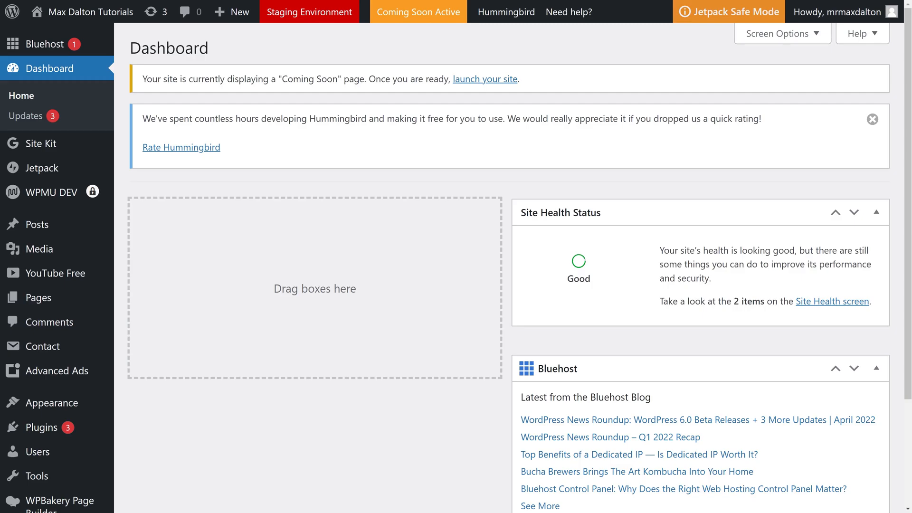
Navigate from the dashboard via Appearance to the Theme File Editor for the Astra theme.
scroll(down, 3)
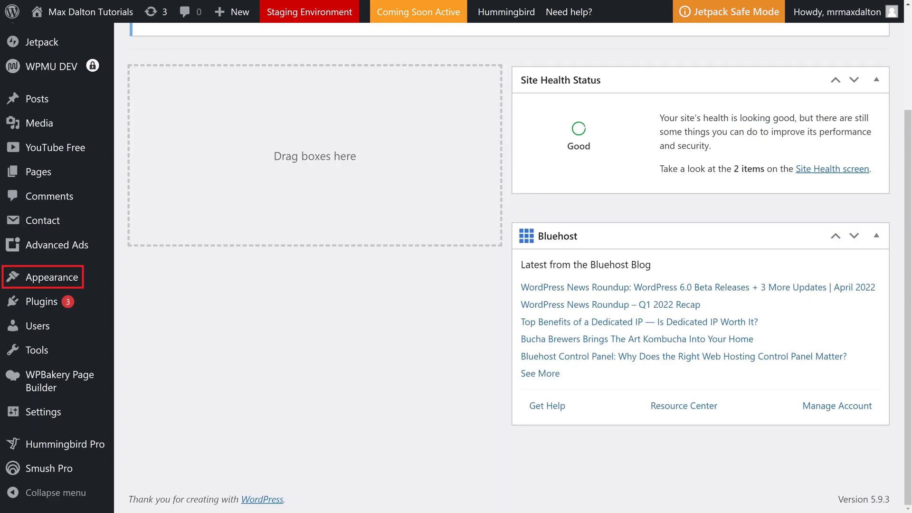
click(52, 277)
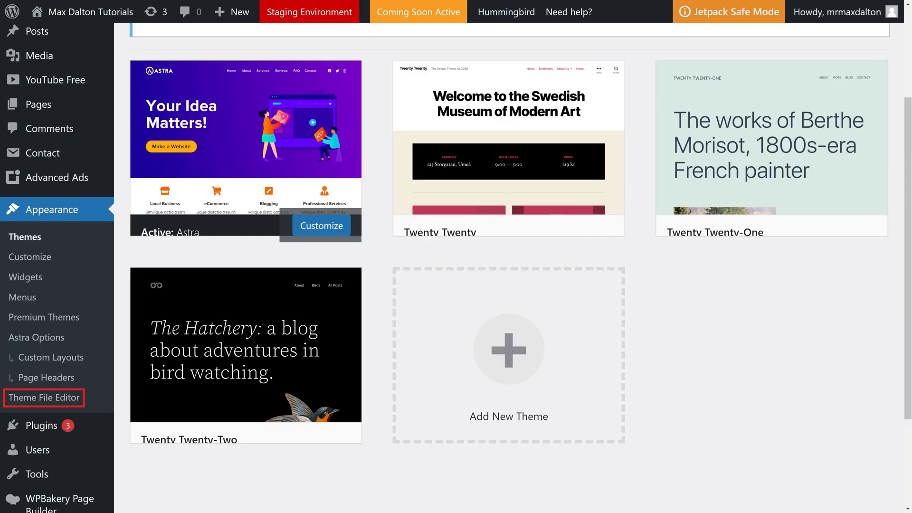
click(44, 398)
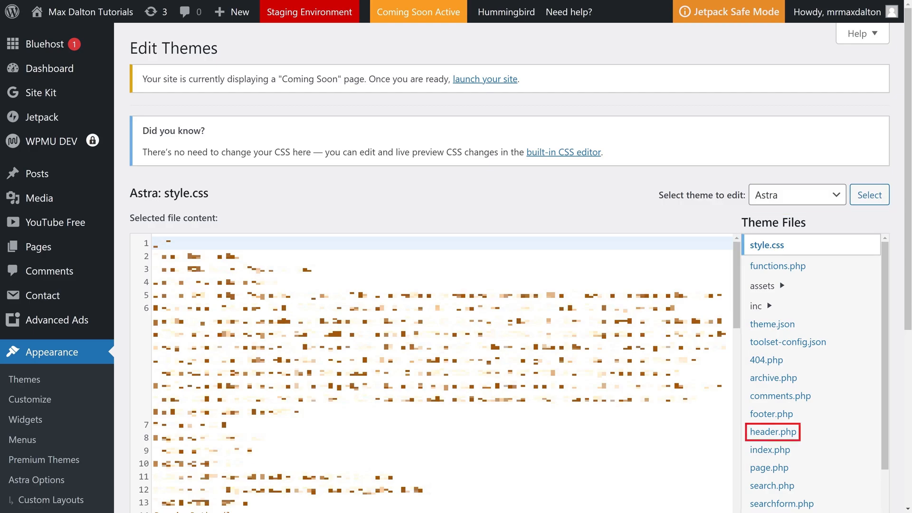
Load Astra's header.php from the Theme Files list into the editor.
click(773, 432)
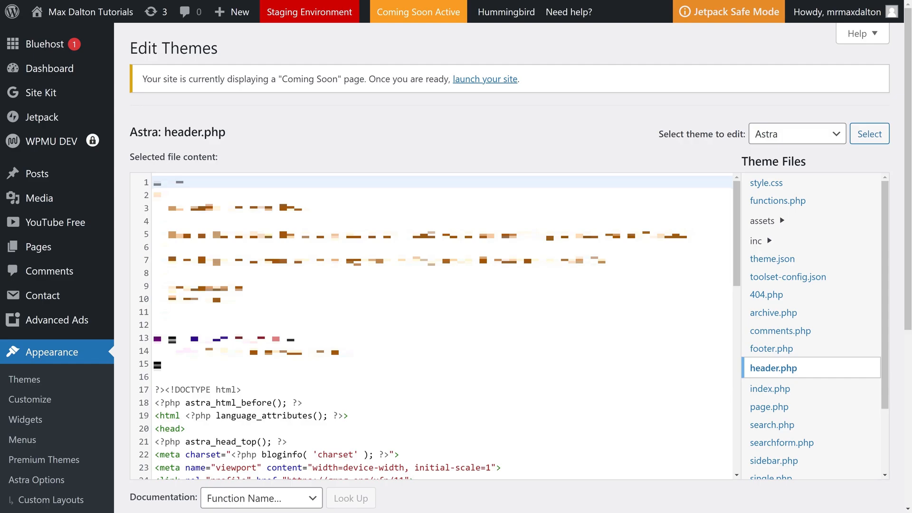
scroll(down, 3)
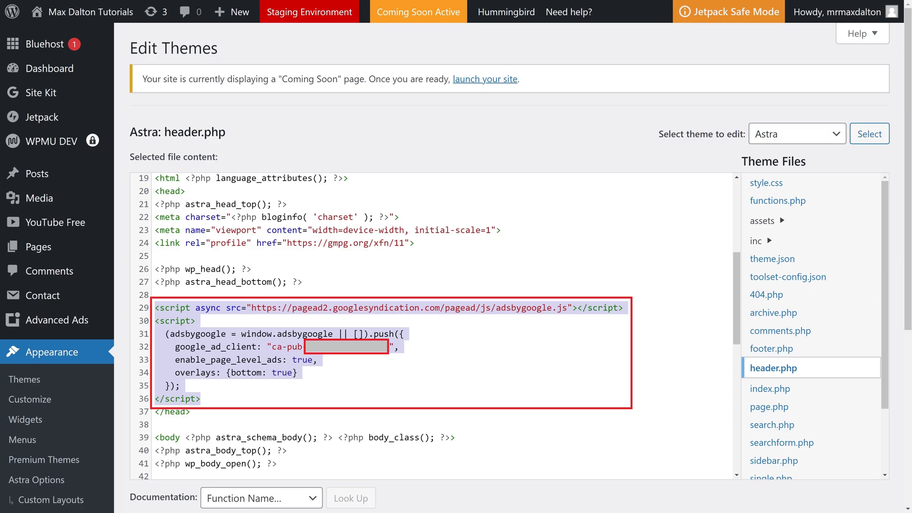
Scroll header.php down toward the Update File button after the AdSense script edit.
scroll(down, 3)
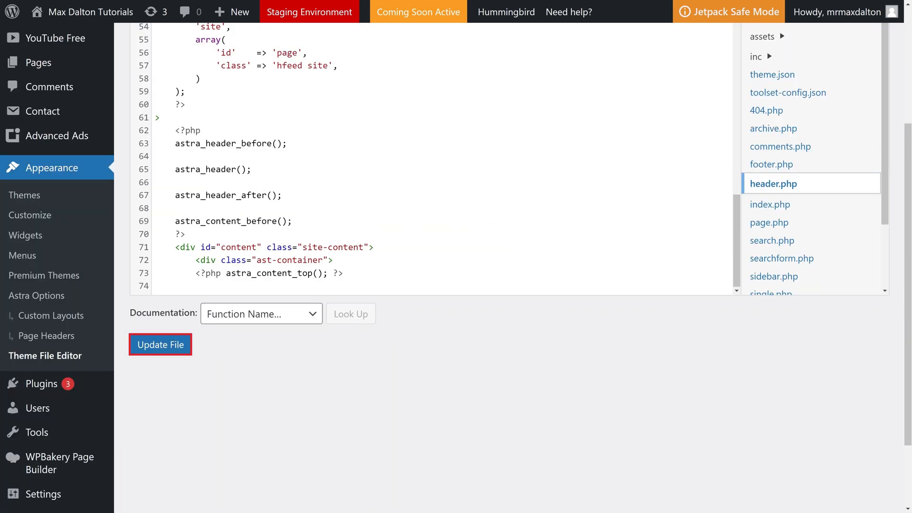